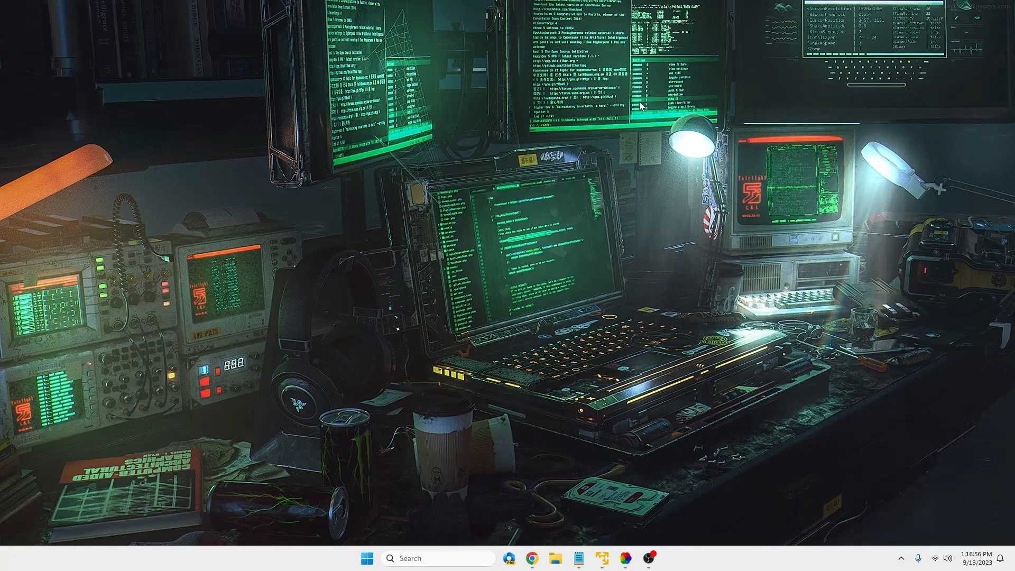
pyautogui.moveTo(463, 299)
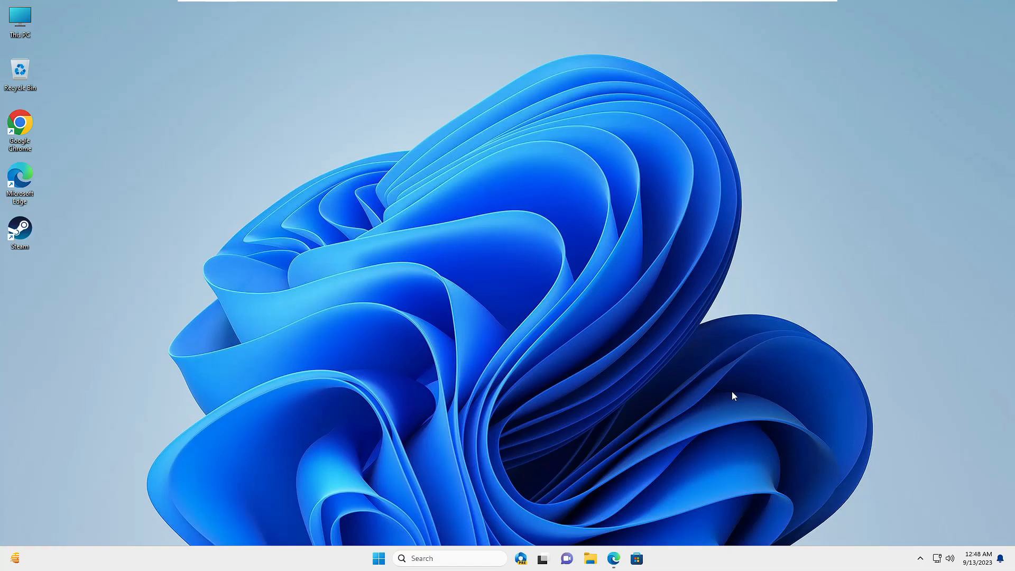
pyautogui.moveTo(471, 516)
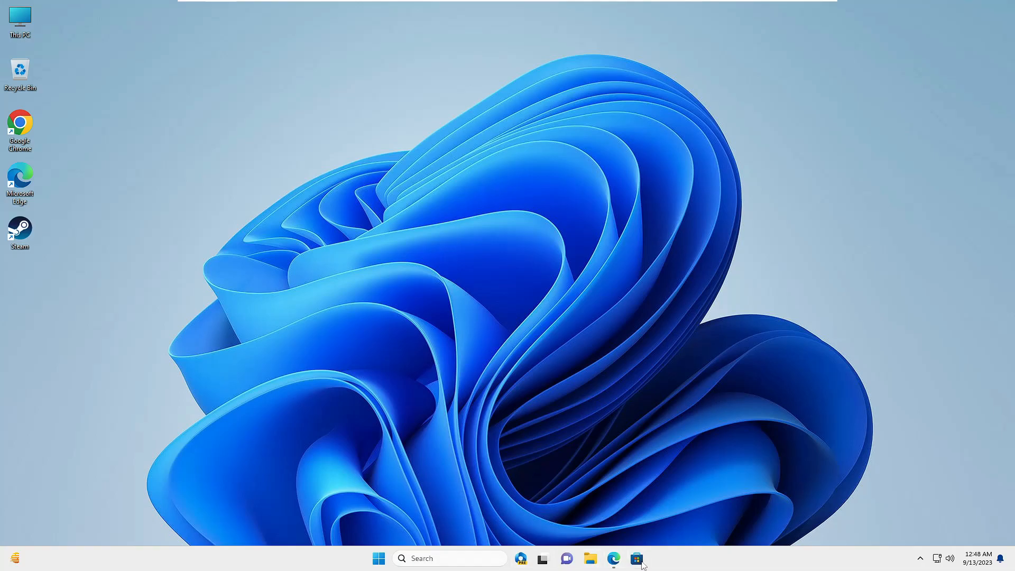
# - Search Microsoft Store for 'lively wallpaper' using the search suggestion
pyautogui.click(637, 559)
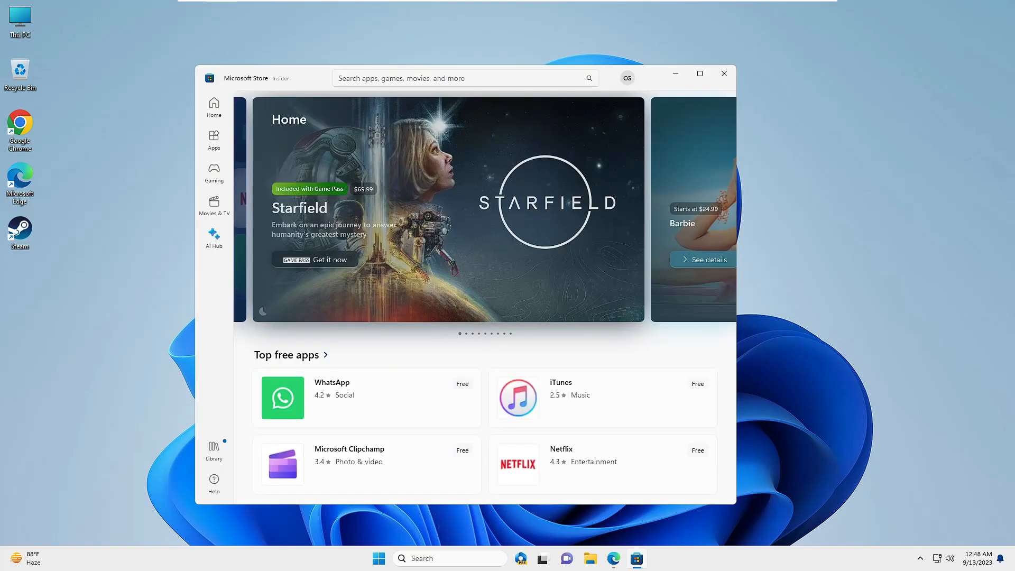
pyautogui.click(453, 78)
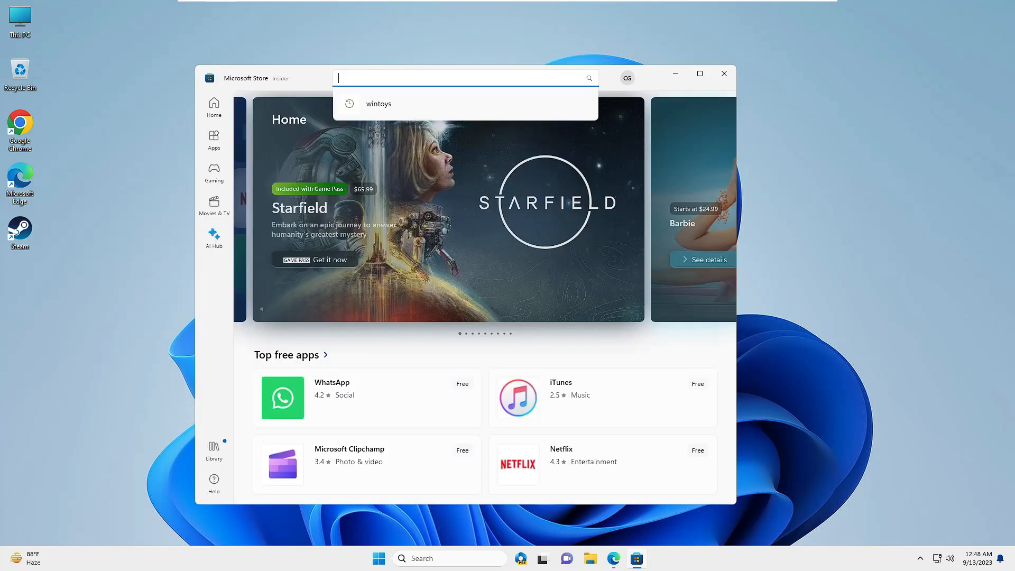
pyautogui.write('livel')
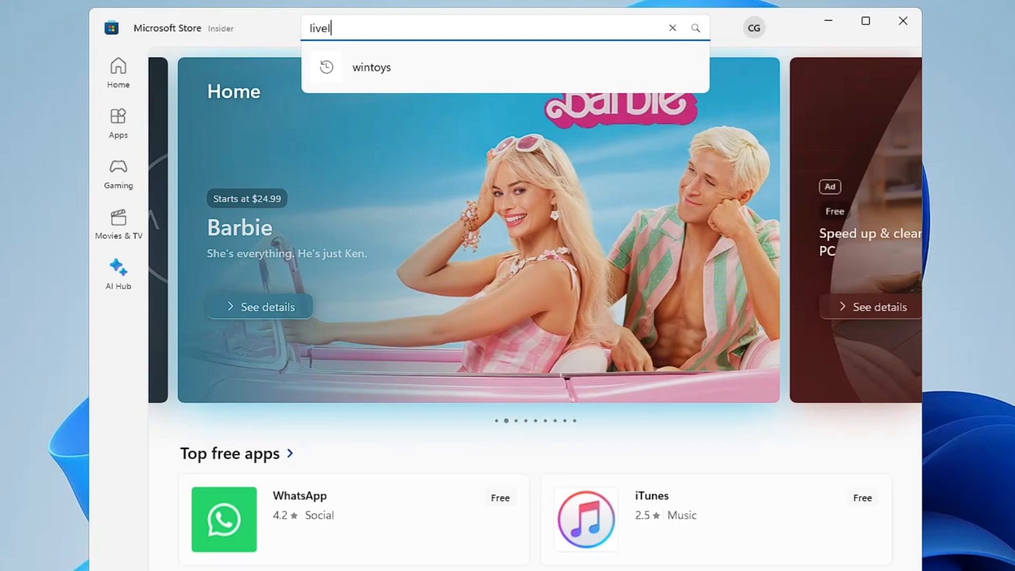
pyautogui.write('ly wal')
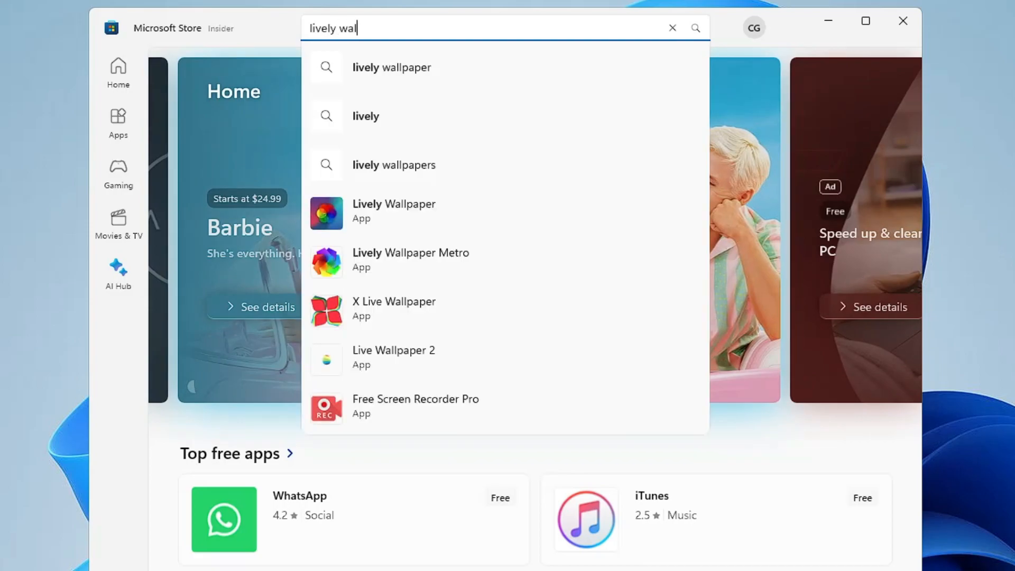
pyautogui.click(391, 67)
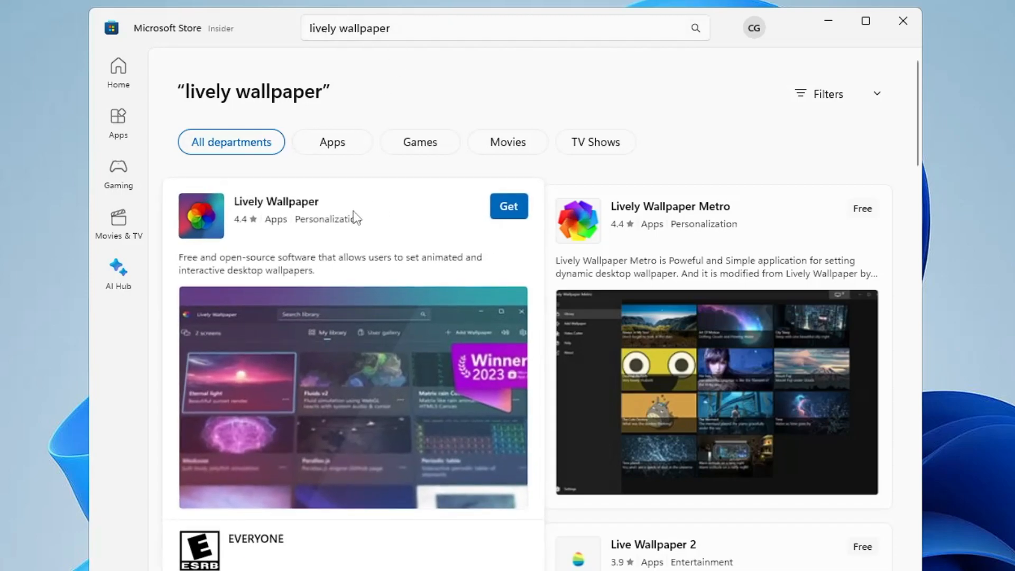
pyautogui.moveTo(266, 237)
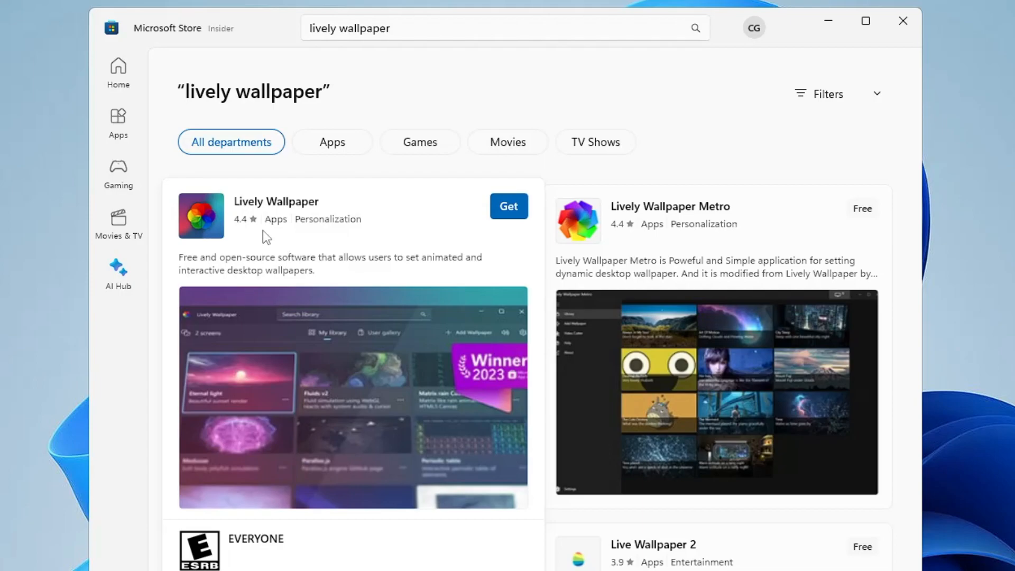
pyautogui.moveTo(254, 231)
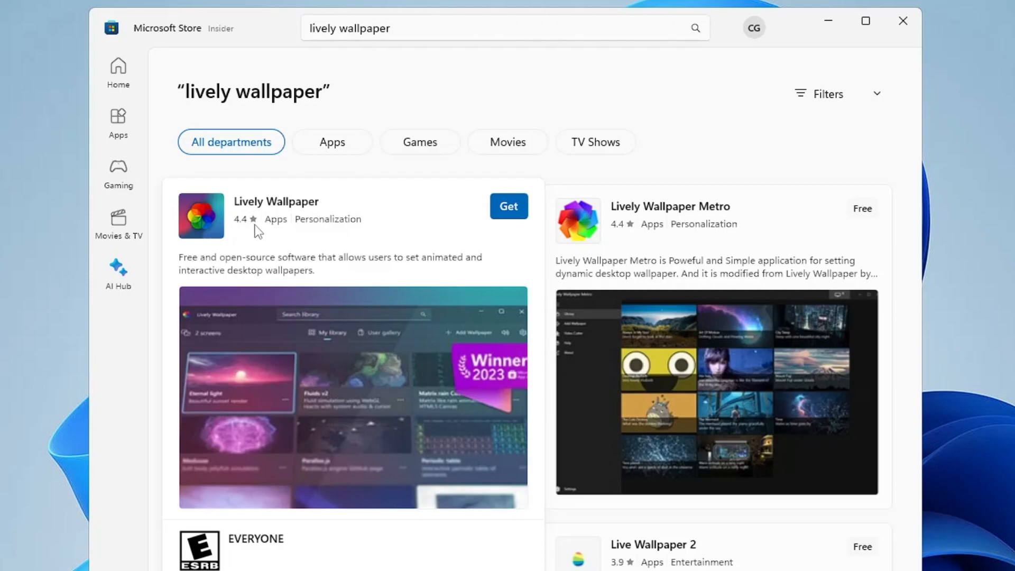
pyautogui.moveTo(509, 206)
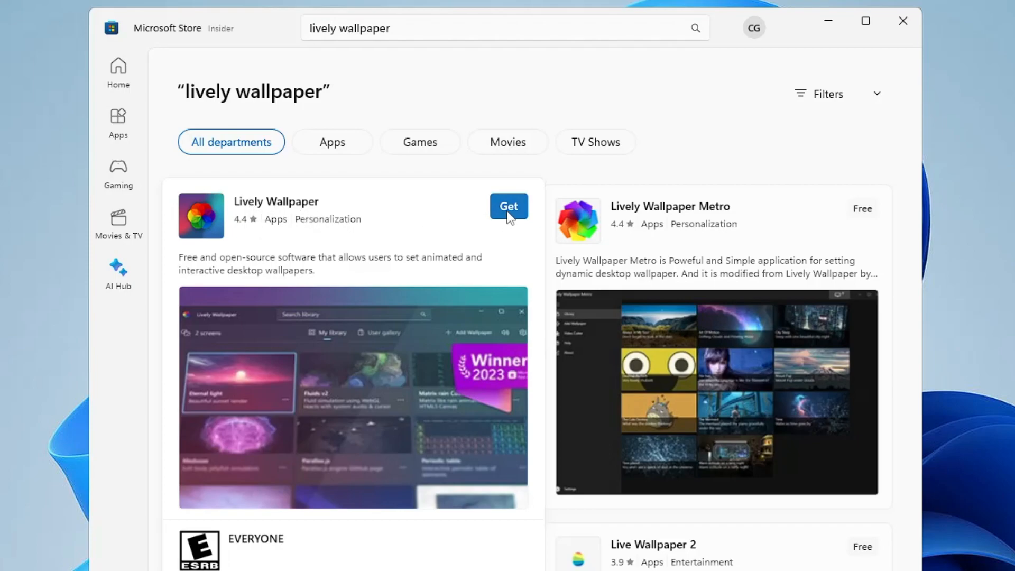
# - Get the free Lively Wallpaper app from its Store listing and open it once installed
pyautogui.click(508, 206)
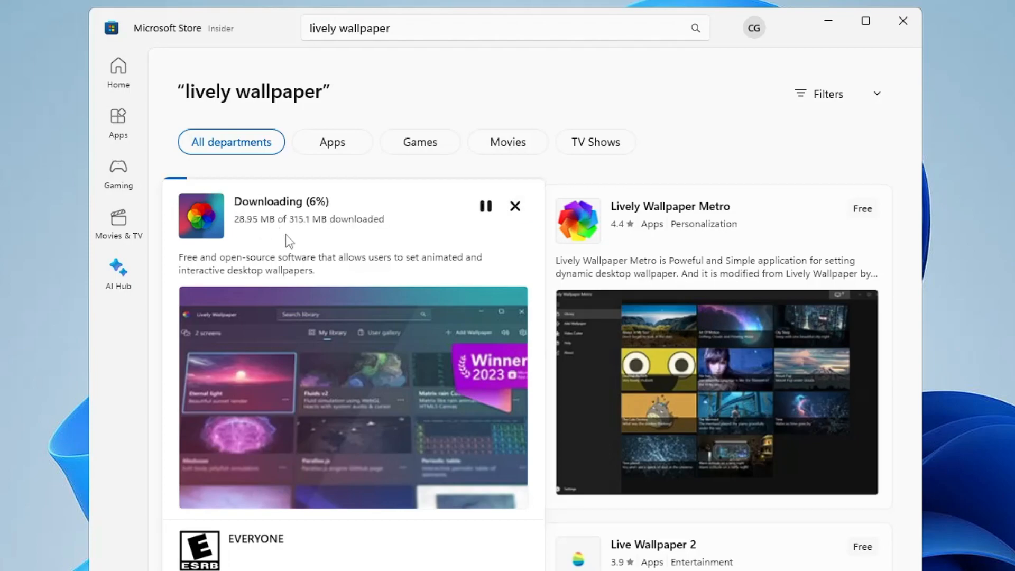
pyautogui.moveTo(312, 237)
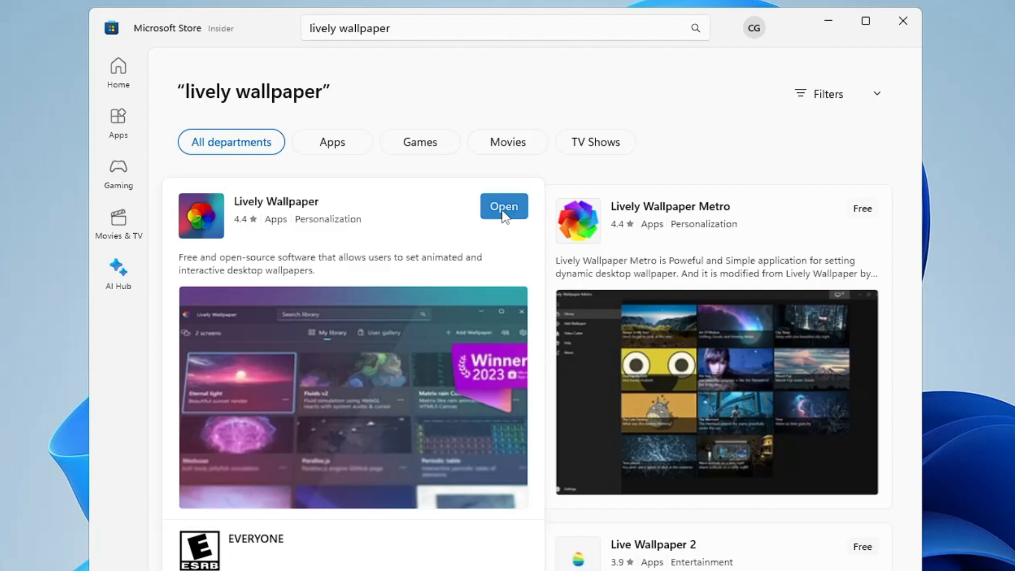
pyautogui.click(504, 205)
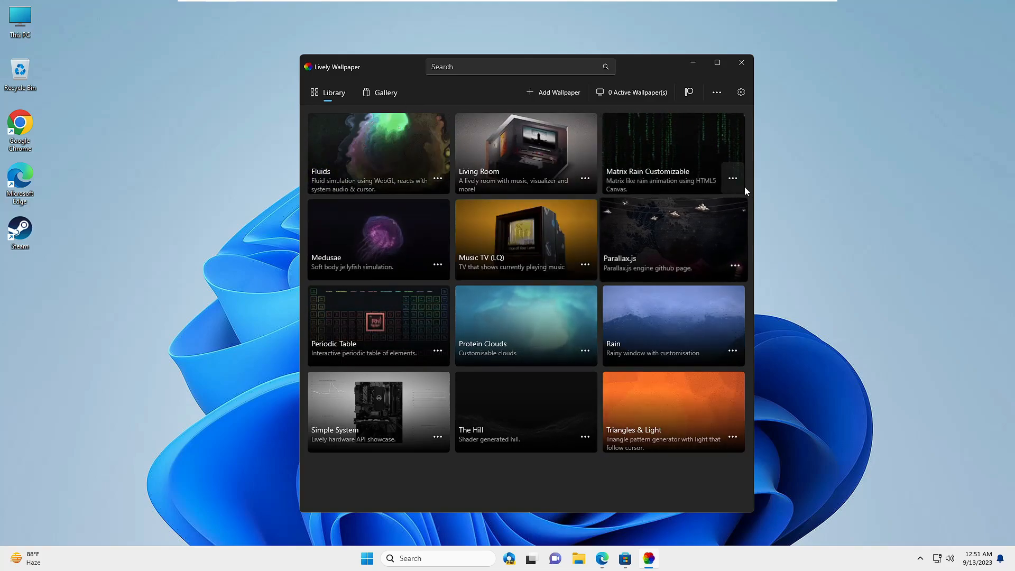
# - Set Matrix Rain Customizable as the wallpaper from its tile's options menu
pyautogui.click(732, 177)
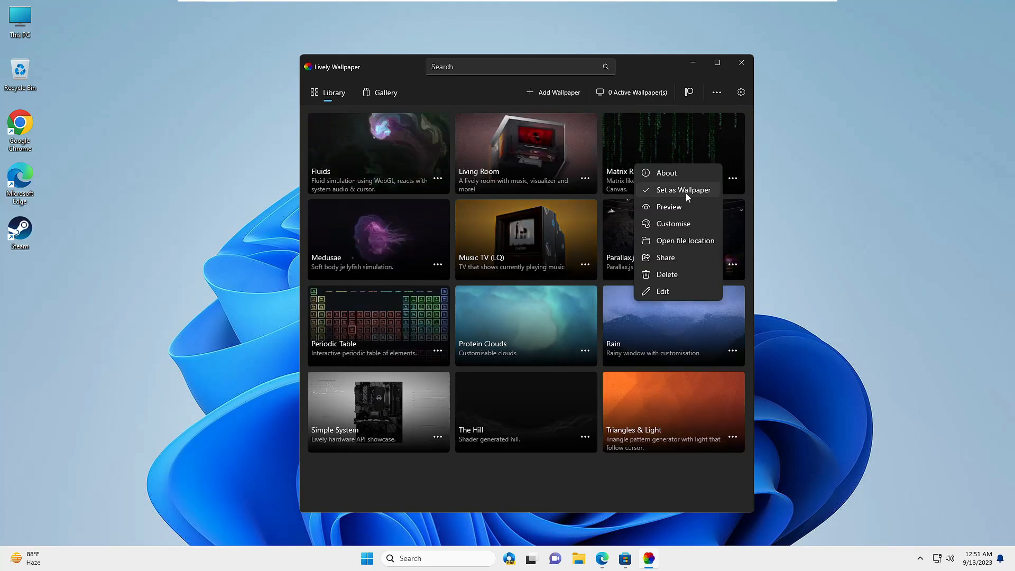
pyautogui.click(682, 190)
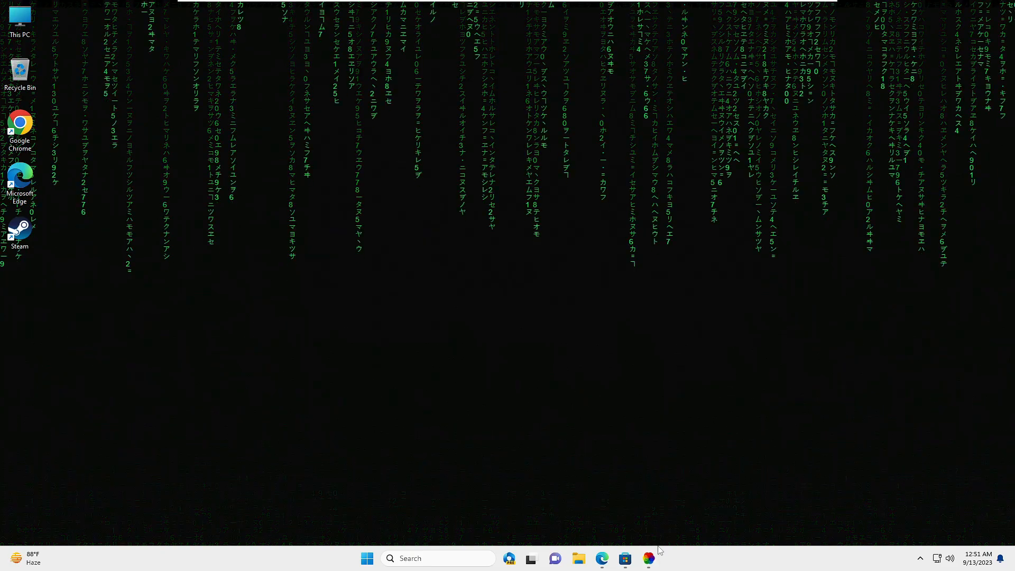
# - On MyLiveWallpapers.com, browse the Resolutions and Live Wallpapers menus and open Games
pyautogui.click(602, 558)
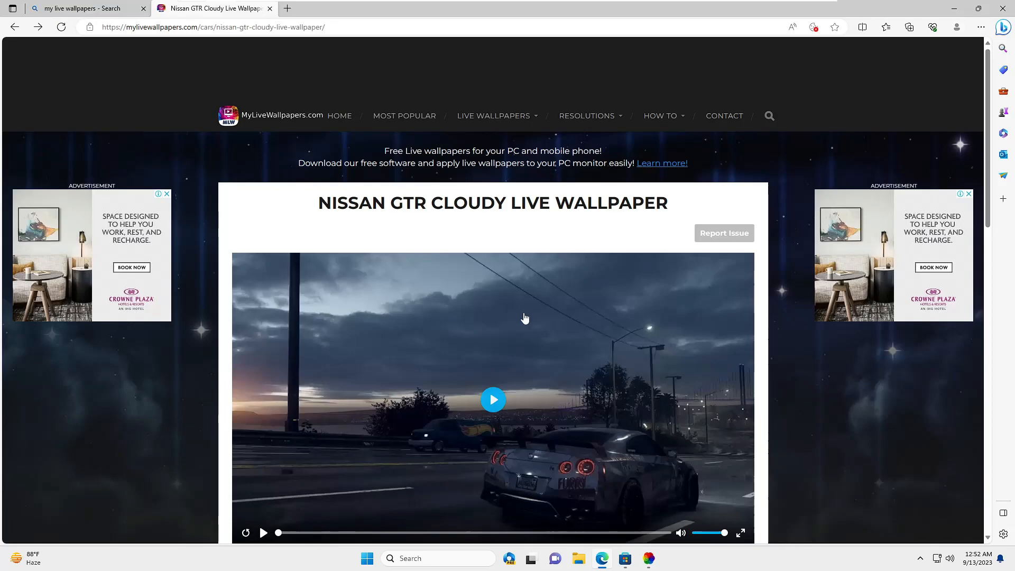
pyautogui.scroll(-3)
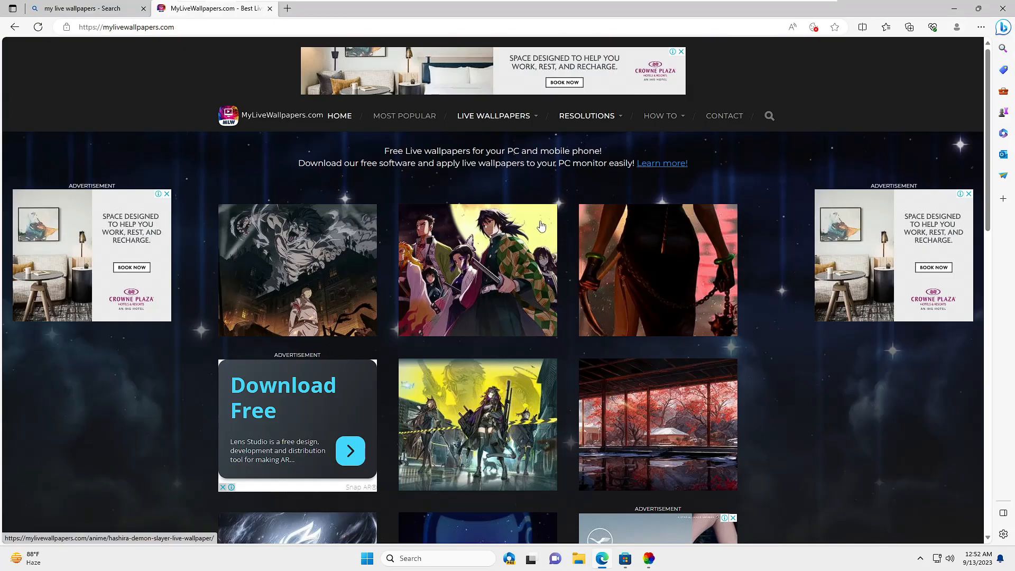
pyautogui.scroll(-3)
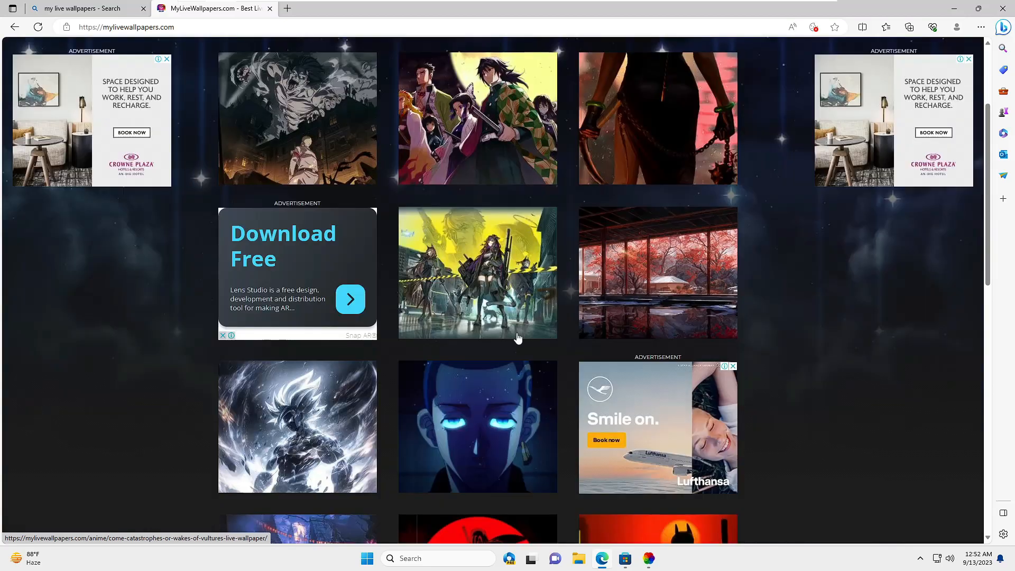
pyautogui.scroll(-3)
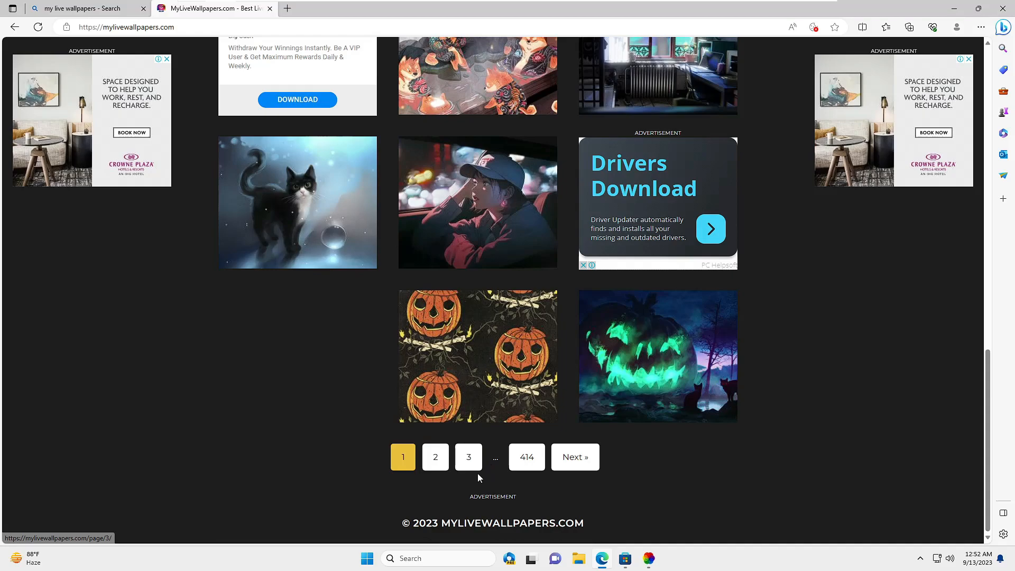
pyautogui.moveTo(468, 457)
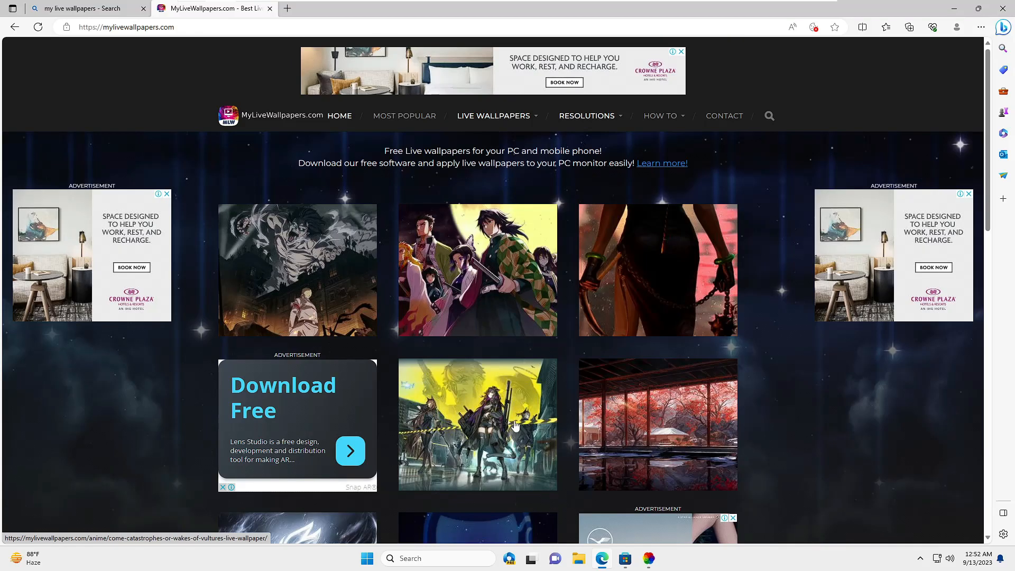
pyautogui.moveTo(524, 211)
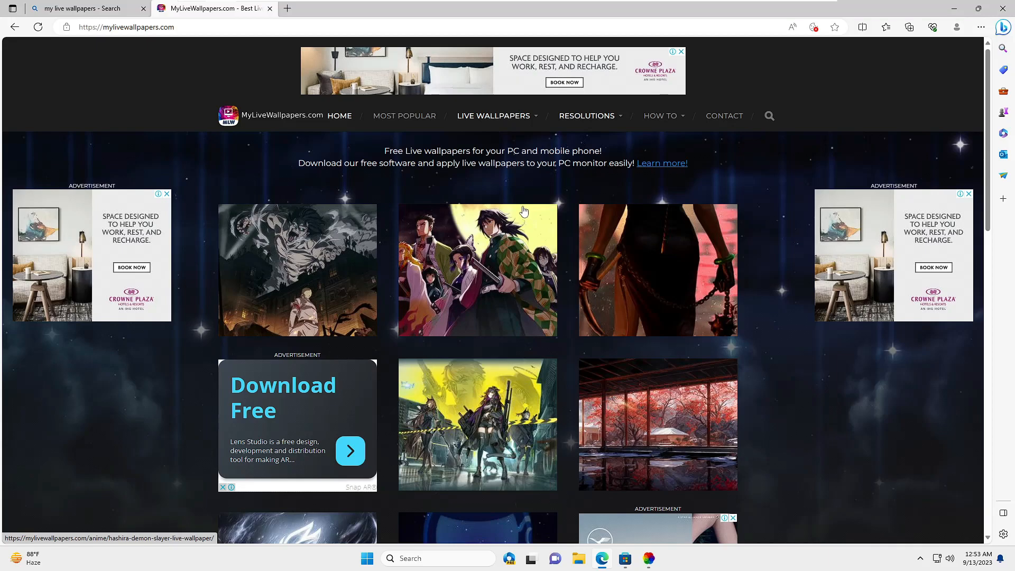
pyautogui.moveTo(405, 116)
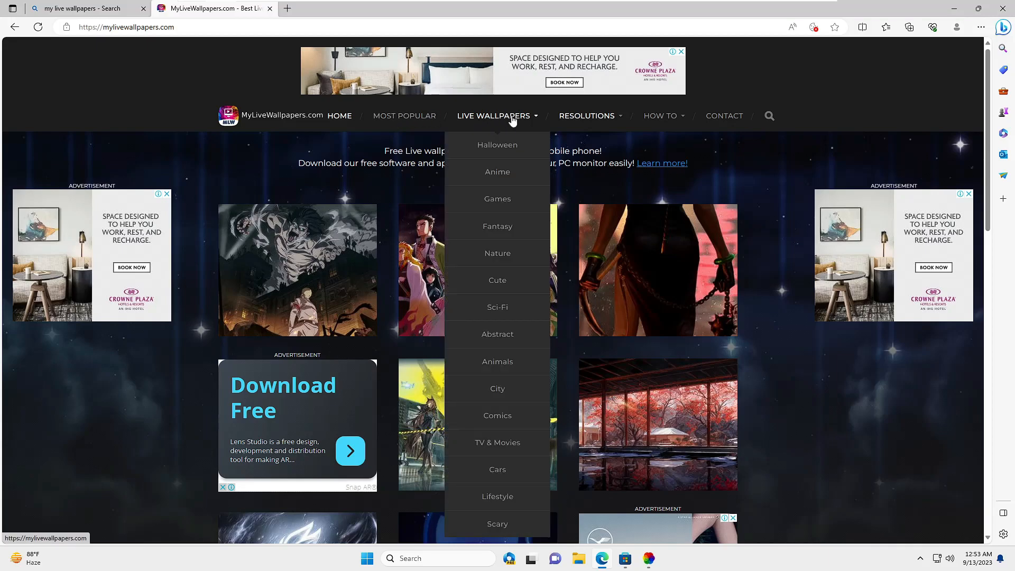
pyautogui.moveTo(497, 172)
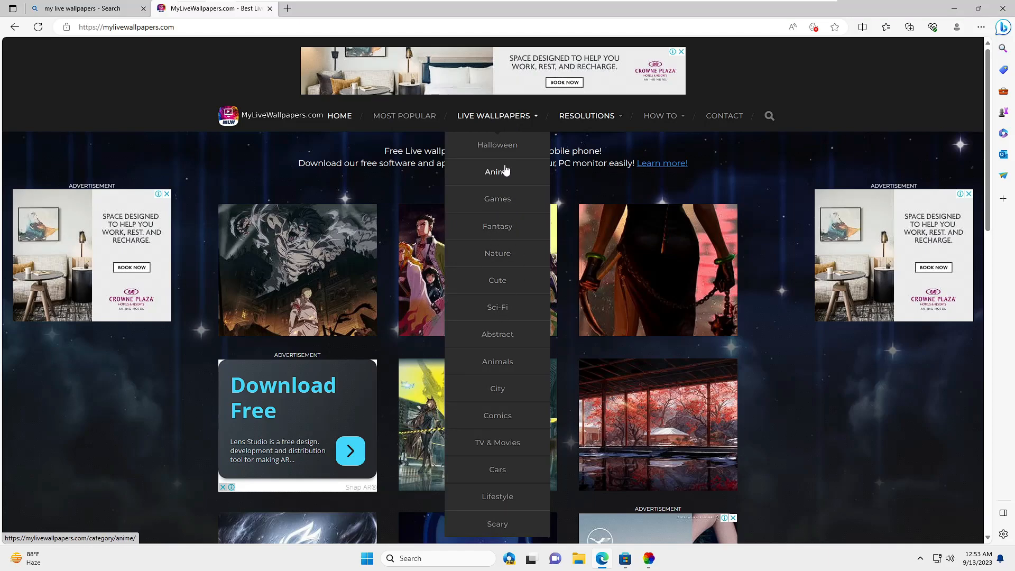
pyautogui.moveTo(504, 191)
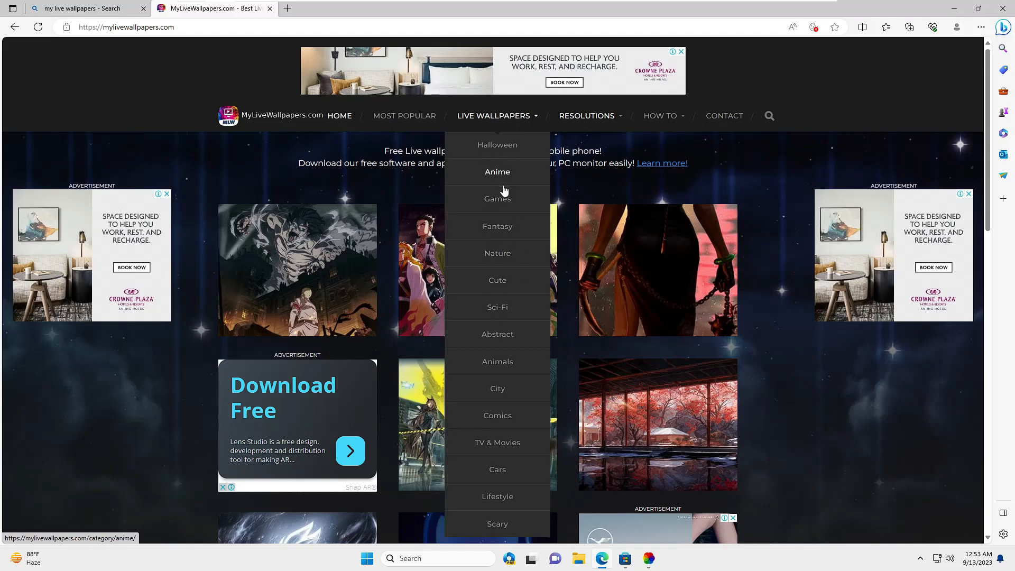
pyautogui.moveTo(522, 257)
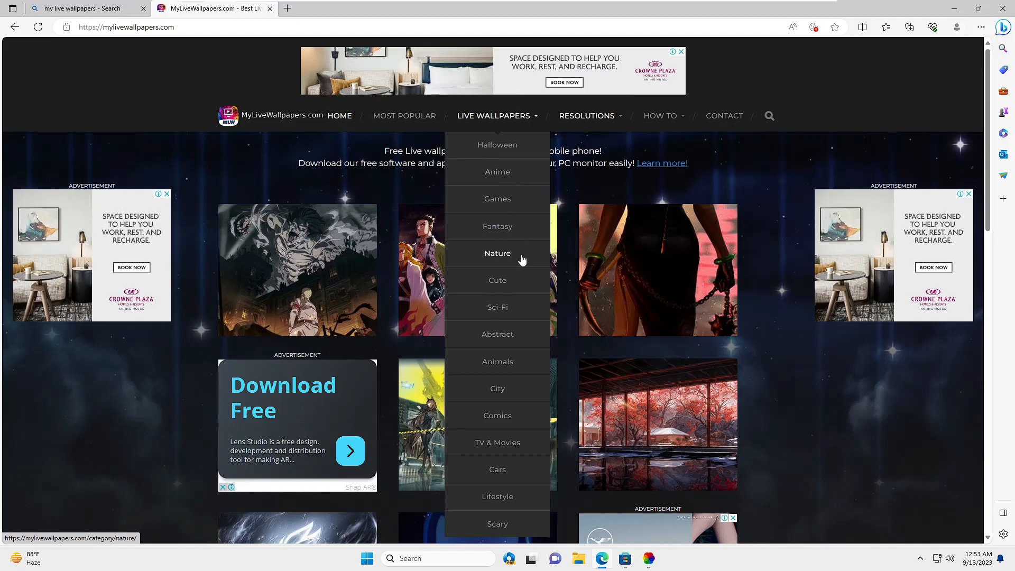
pyautogui.moveTo(508, 346)
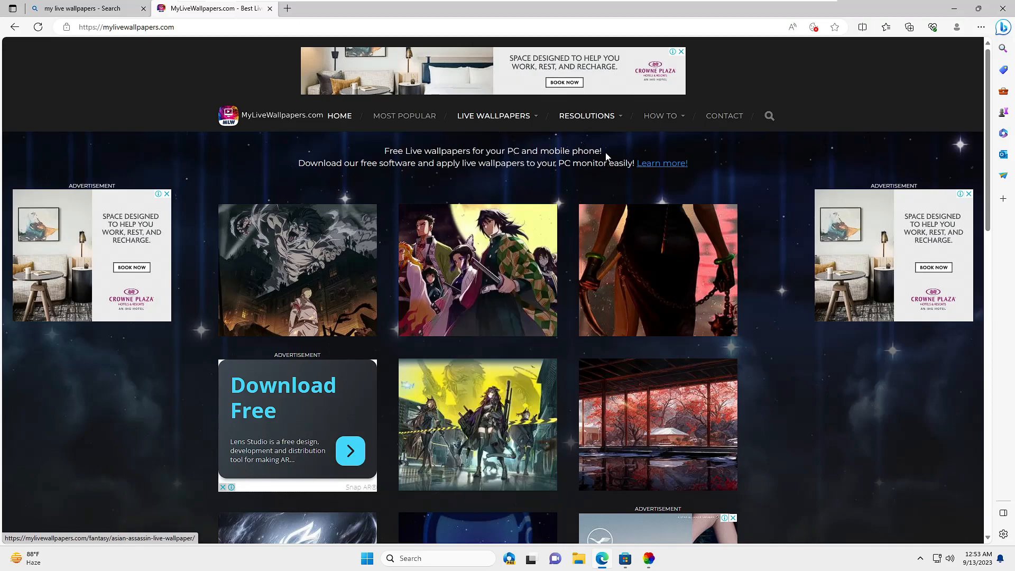
pyautogui.click(586, 115)
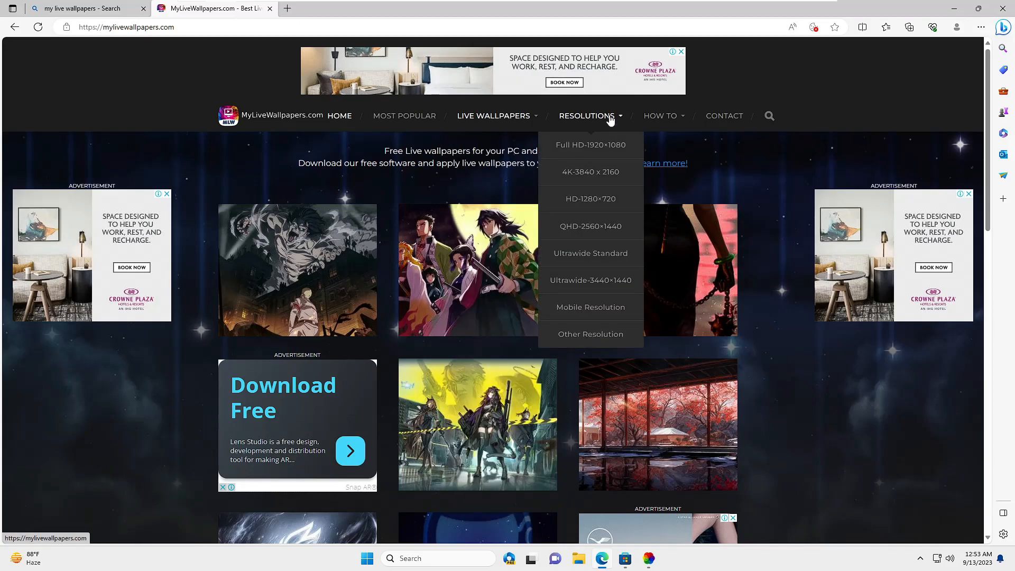
pyautogui.moveTo(590, 172)
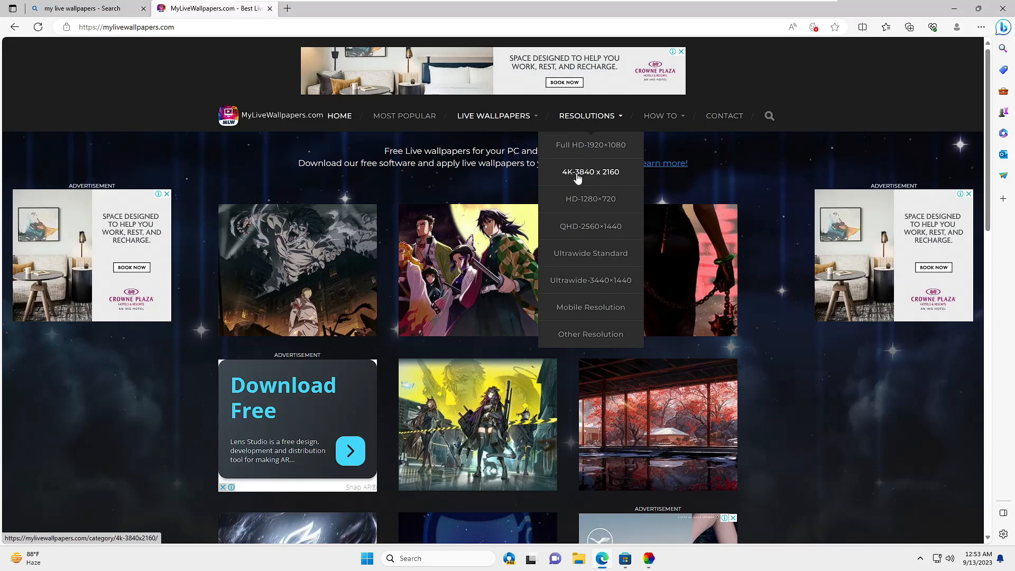
pyautogui.moveTo(594, 204)
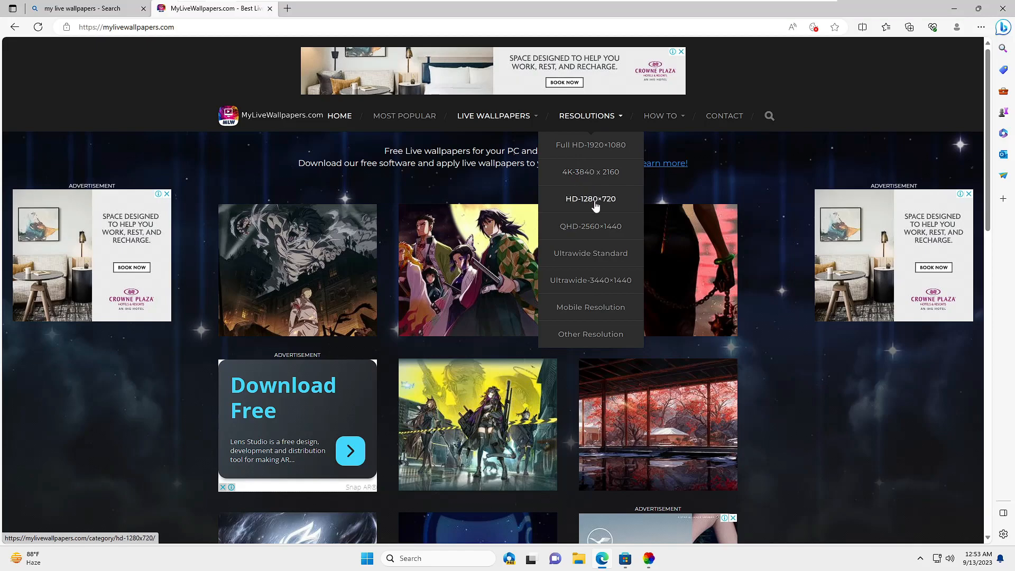
pyautogui.click(659, 115)
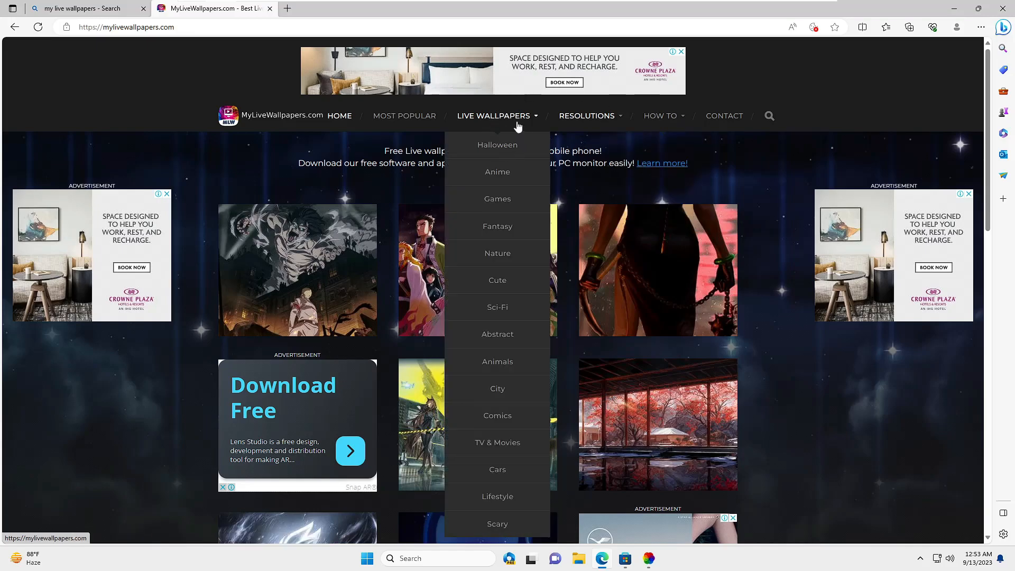
pyautogui.moveTo(497, 199)
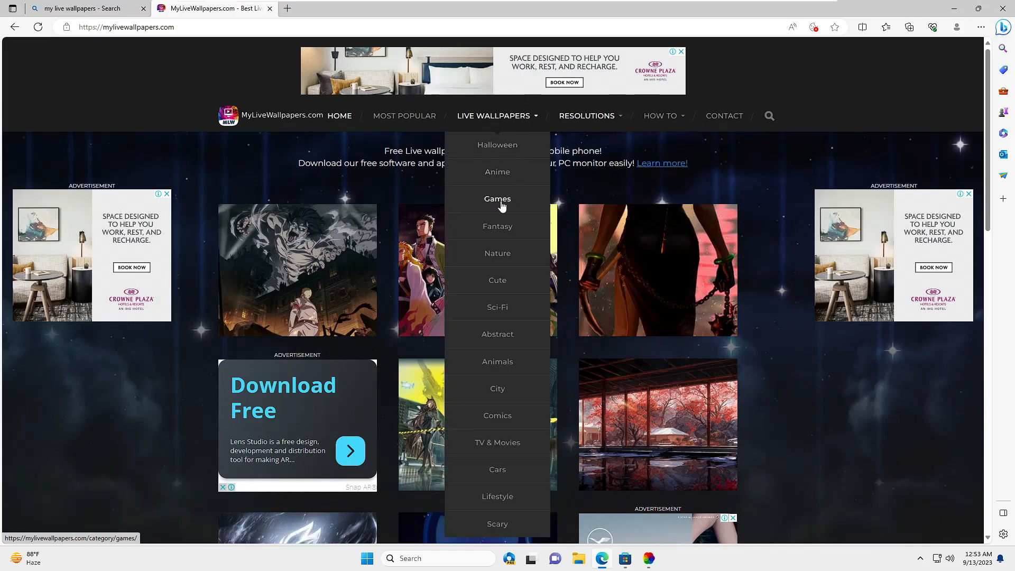
pyautogui.click(497, 198)
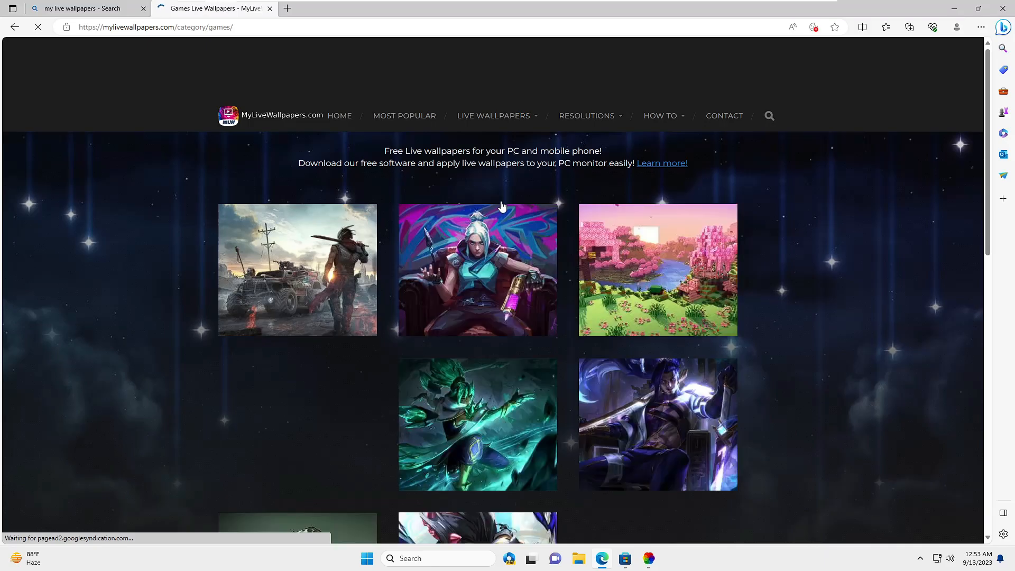
# - Go to page 2 of the Most Popular live wallpapers
pyautogui.scroll(-3)
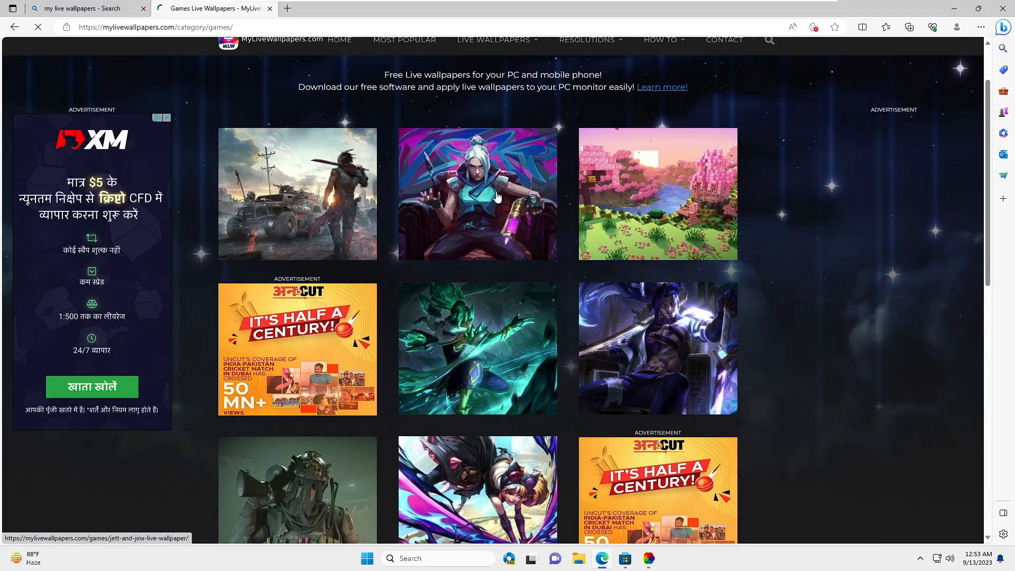
pyautogui.scroll(-3)
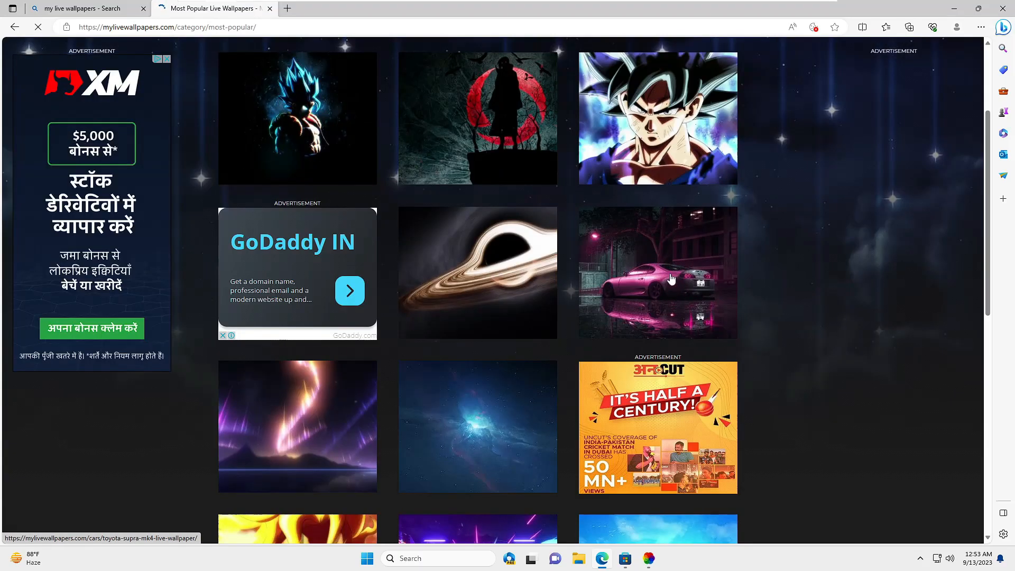
pyautogui.click(457, 532)
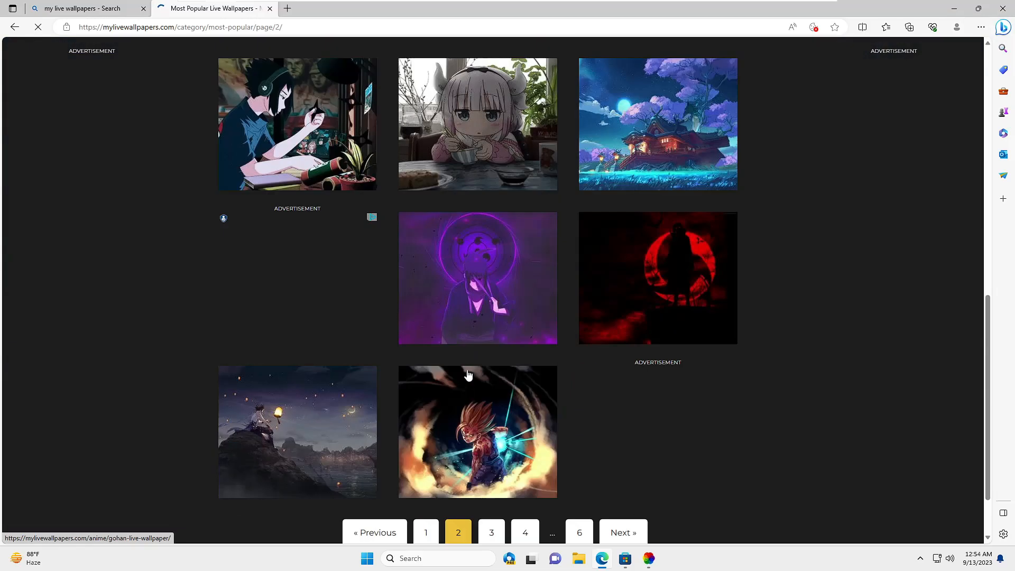
pyautogui.scroll(-3)
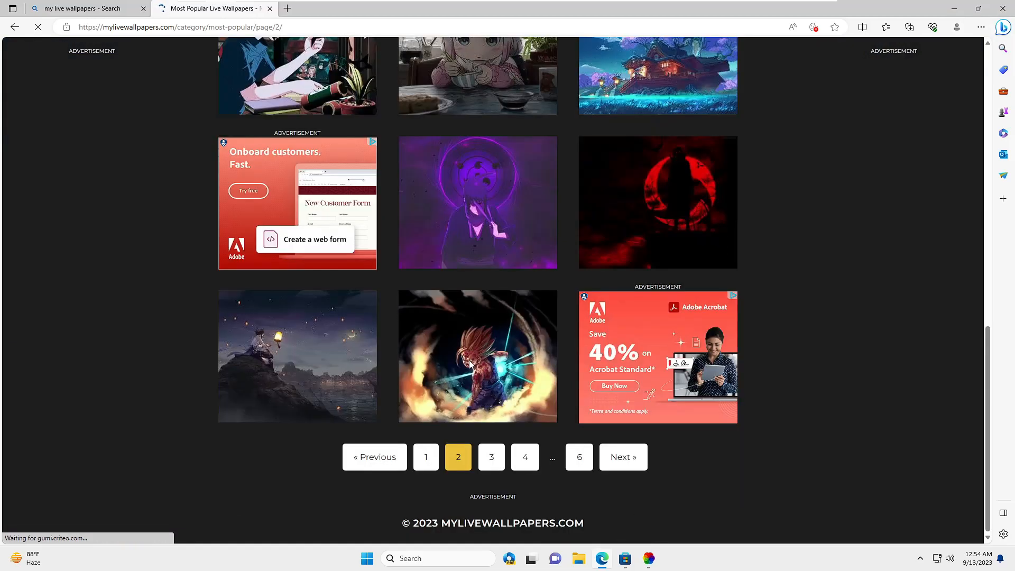
# - Open the Zombie Invasion Live Wallpaper page and scroll to its download options
pyautogui.click(478, 356)
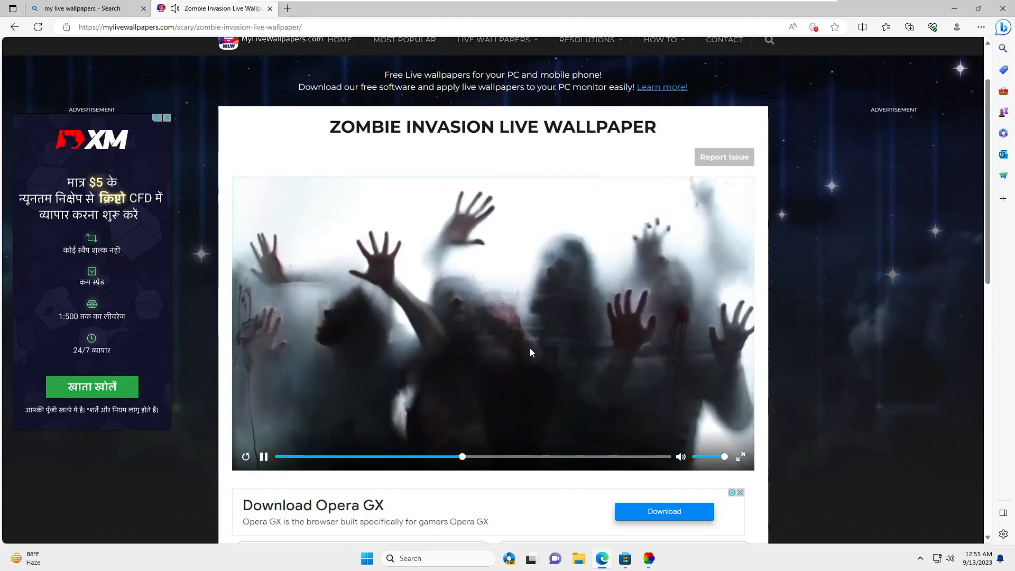
pyautogui.scroll(-3)
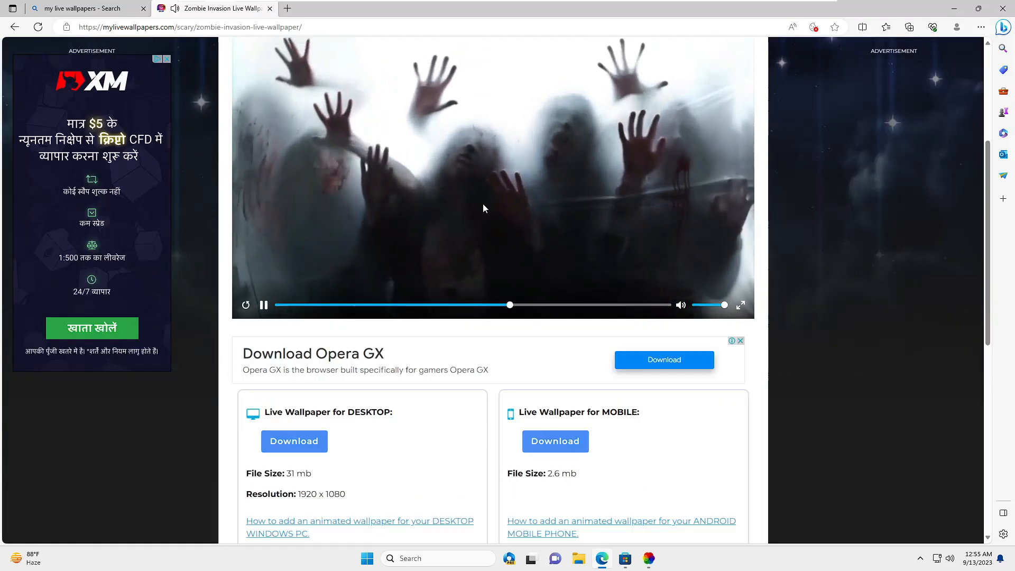
pyautogui.scroll(-3)
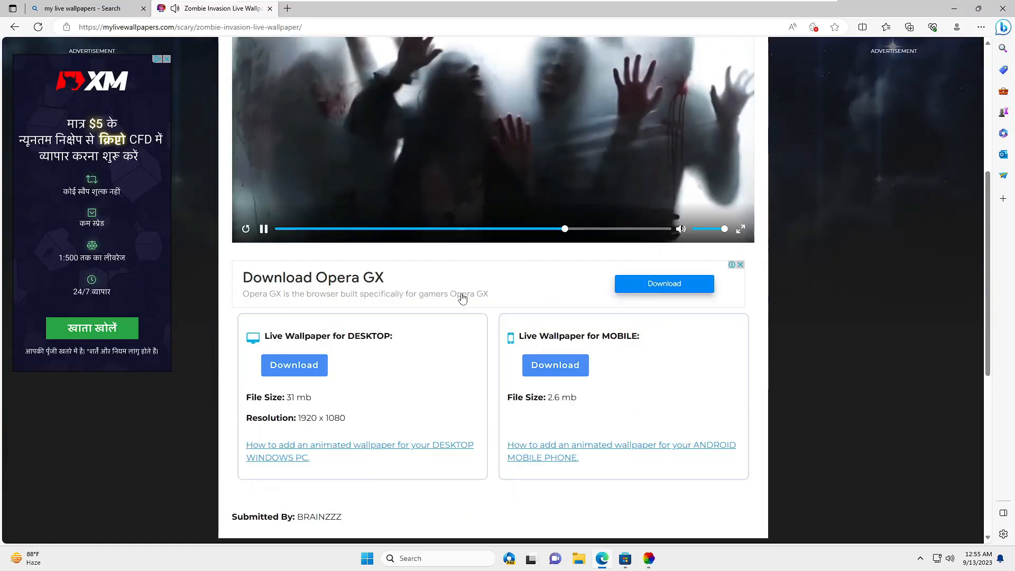
pyautogui.scroll(-3)
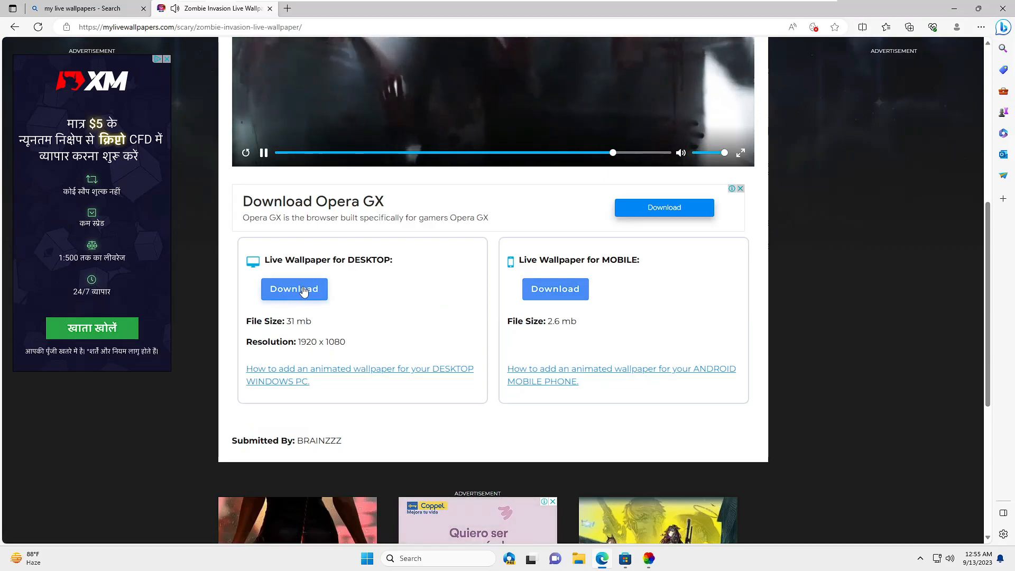
# - Download the DESKTOP 1080p MP4 version and bring Lively Wallpaper back up
pyautogui.click(263, 153)
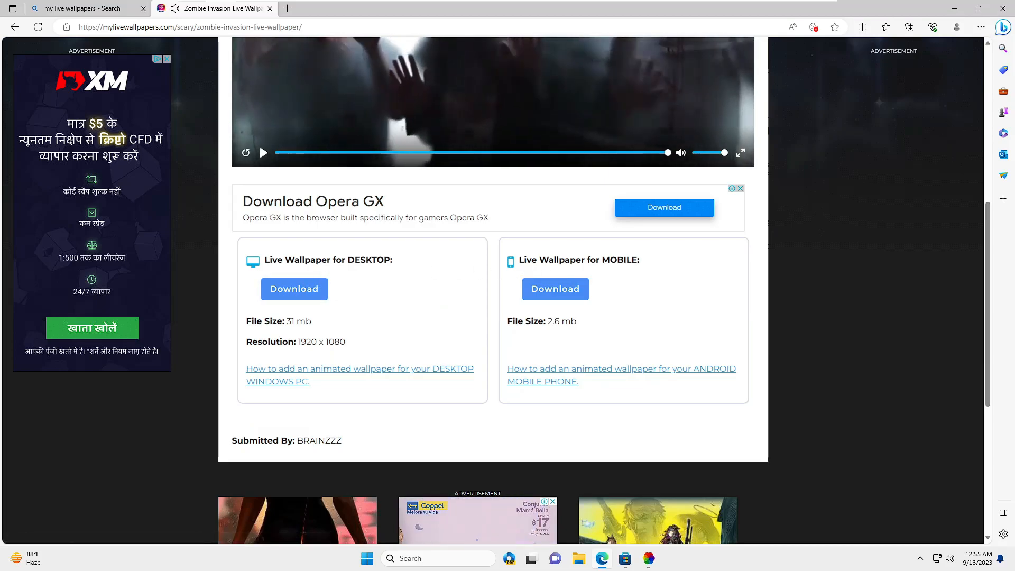
pyautogui.click(294, 288)
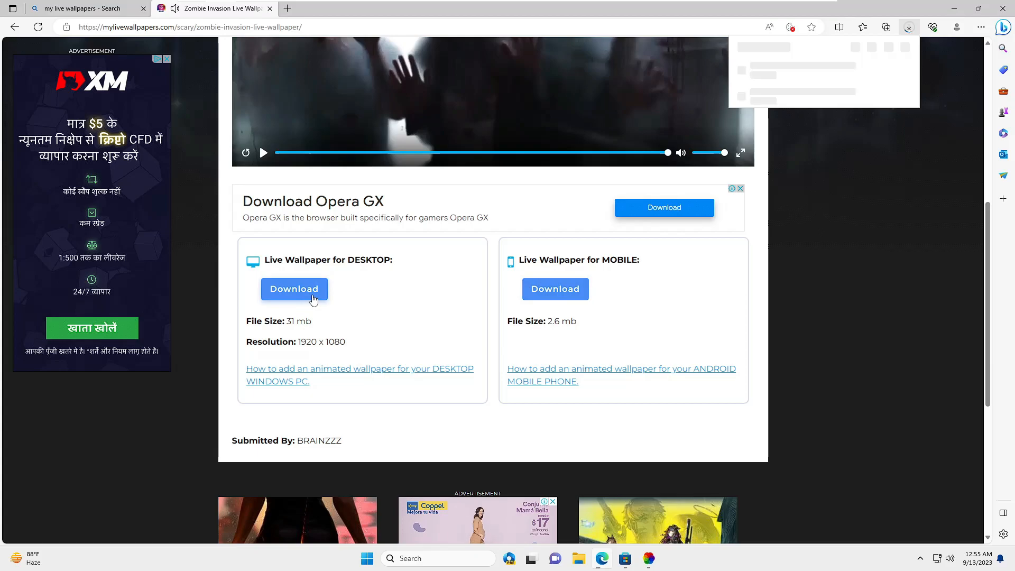
pyautogui.click(294, 289)
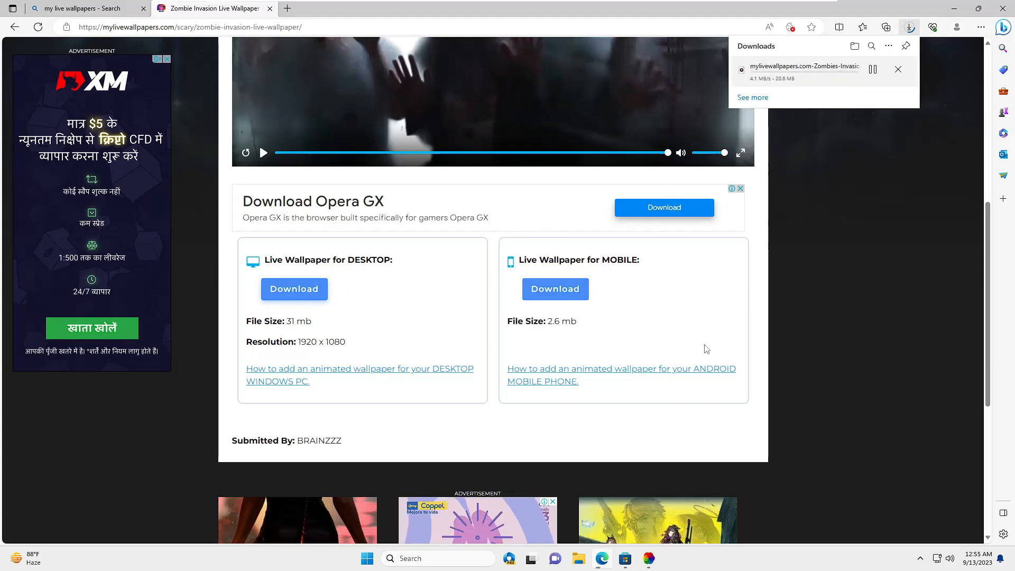
pyautogui.moveTo(648, 558)
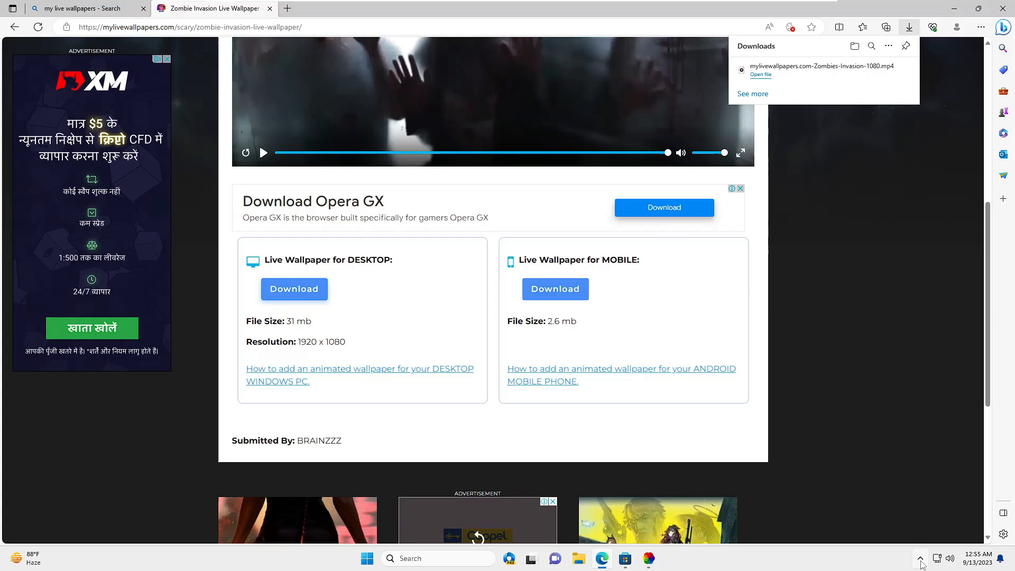
pyautogui.click(920, 559)
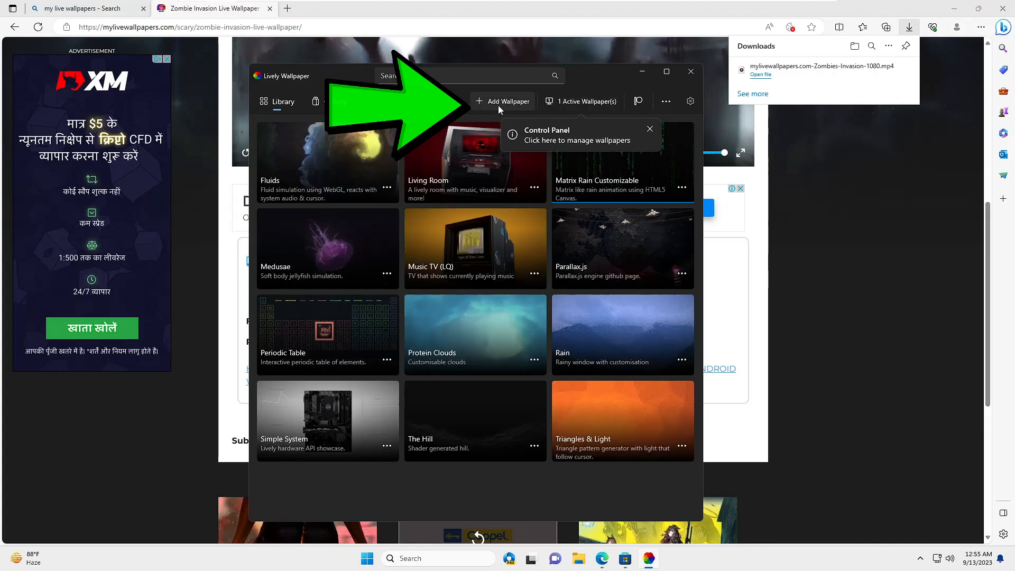
# - Add the Zombies-Invasion MP4 from Downloads as a new Lively wallpaper and confirm
pyautogui.click(508, 101)
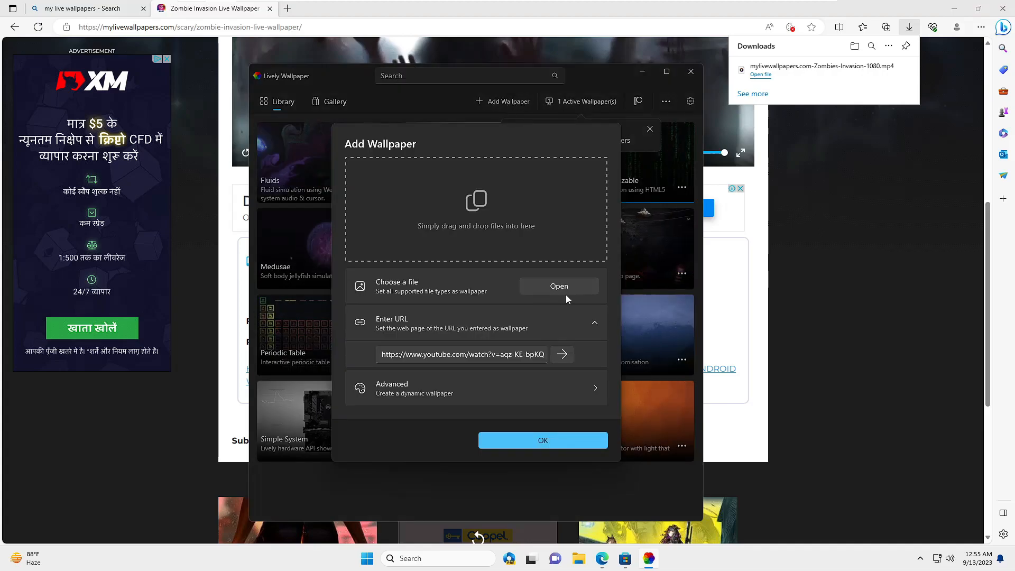
pyautogui.click(558, 286)
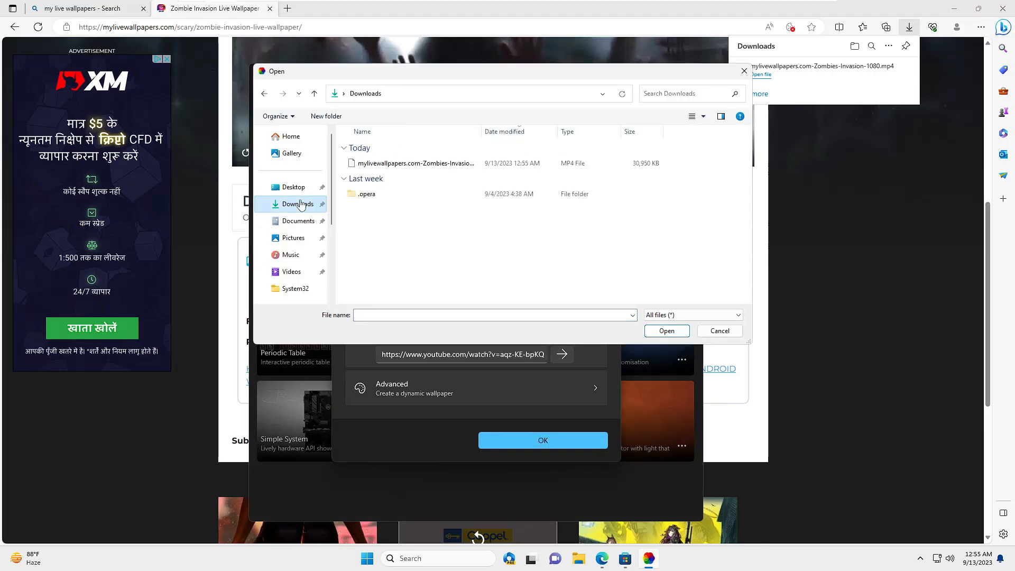
pyautogui.moveTo(654, 131)
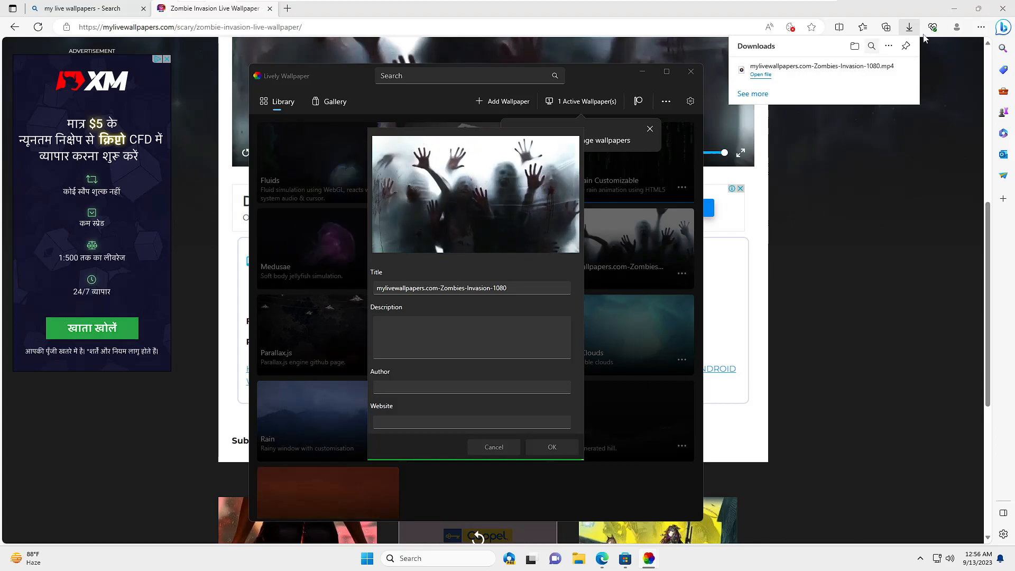
pyautogui.click(551, 447)
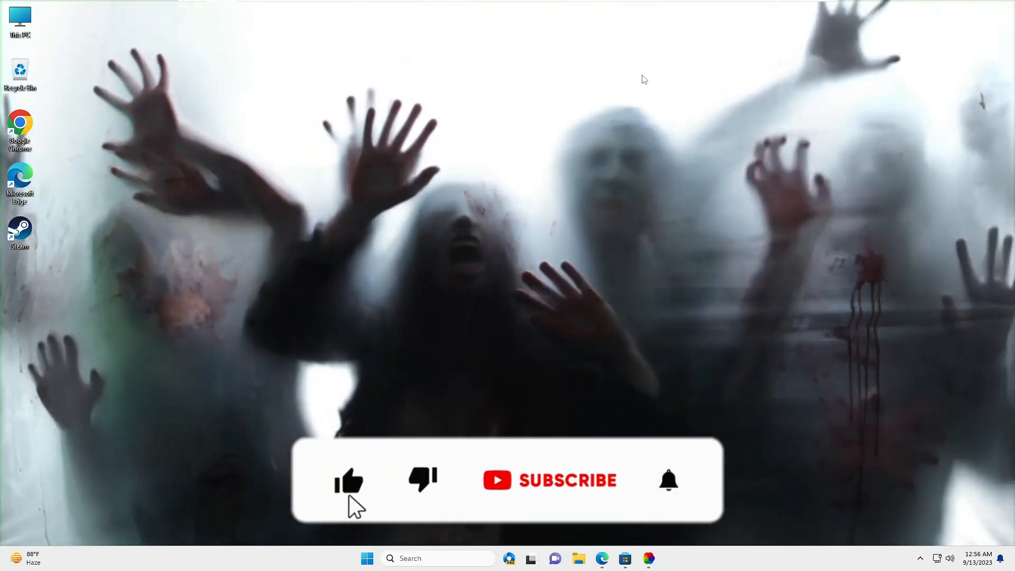
pyautogui.click(550, 480)
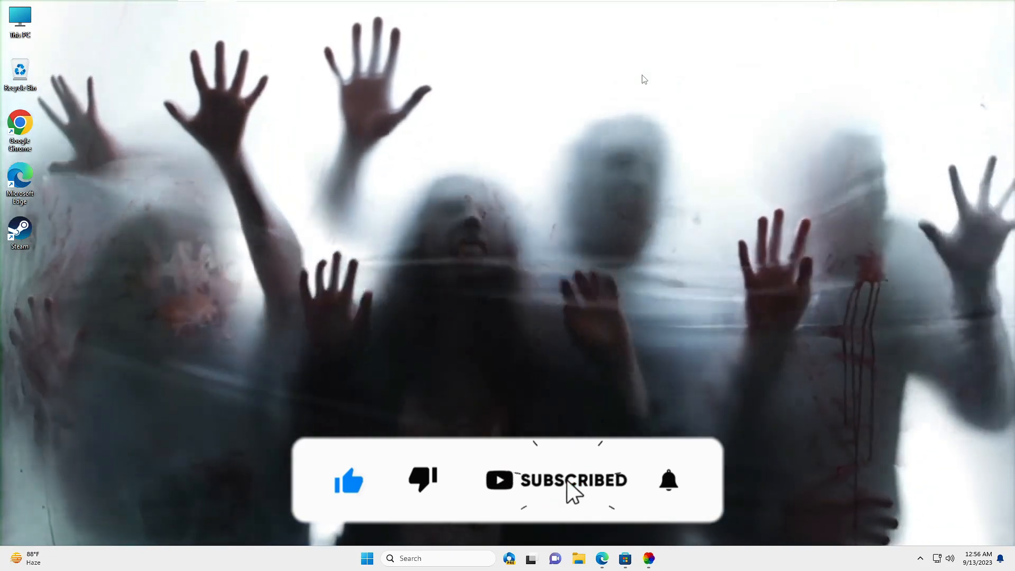
pyautogui.click(670, 480)
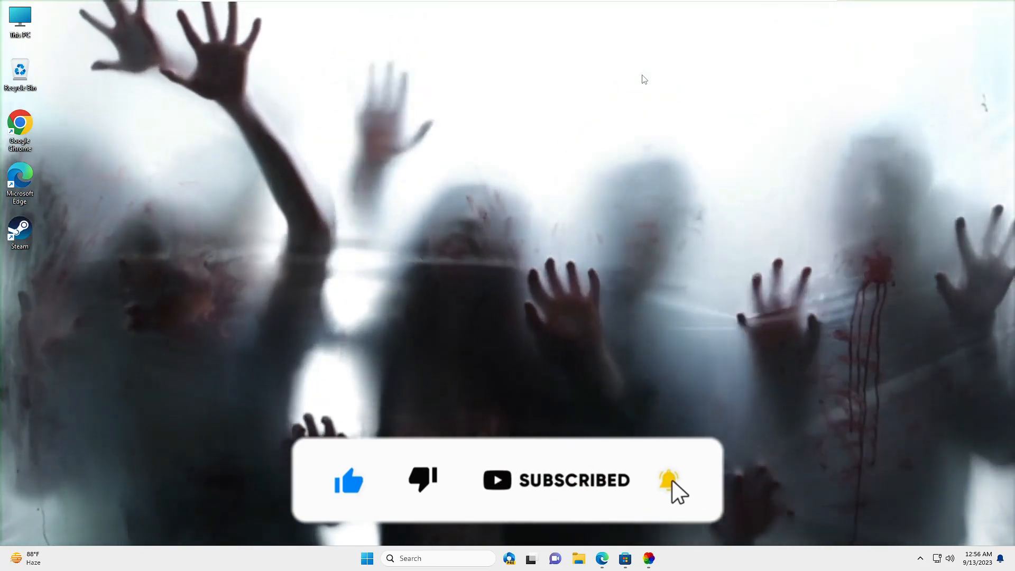